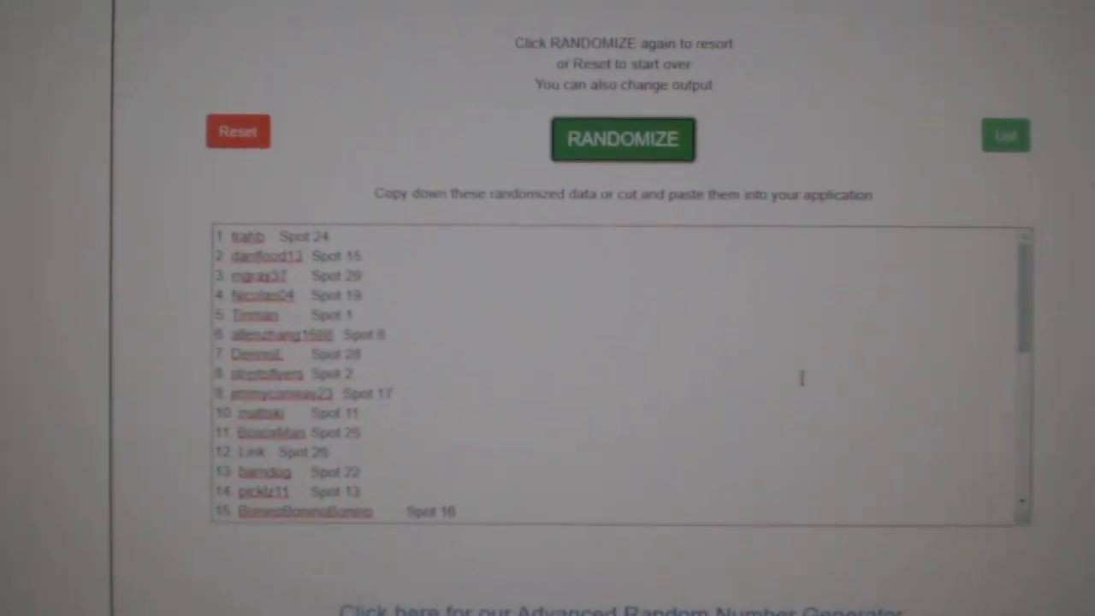
- Randomize the participant-and-spot list twice, then select the shuffled results for copying
click(623, 139)
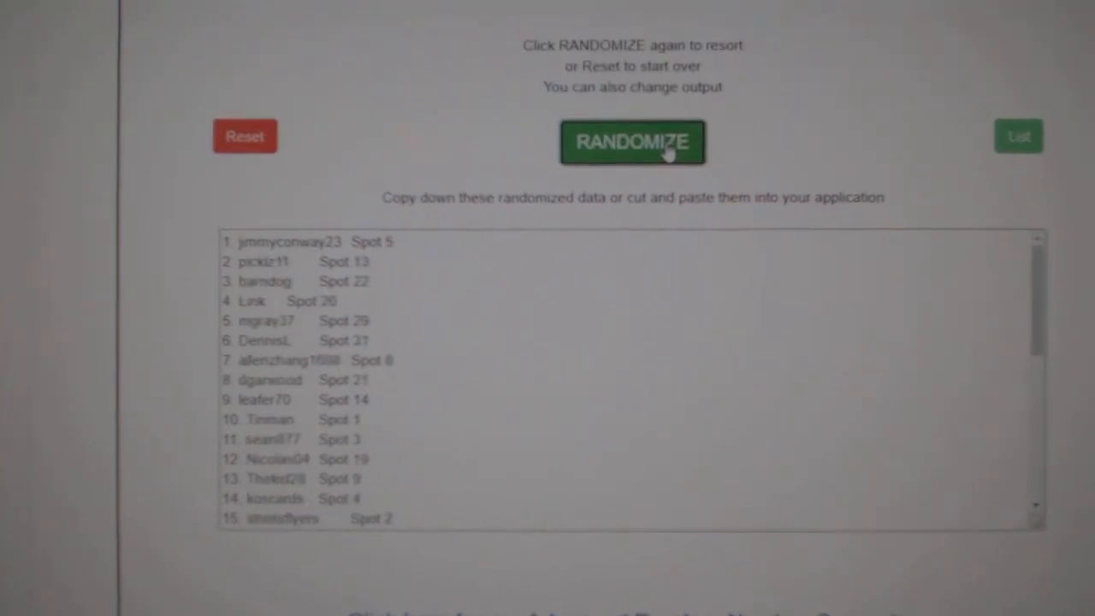
click(633, 142)
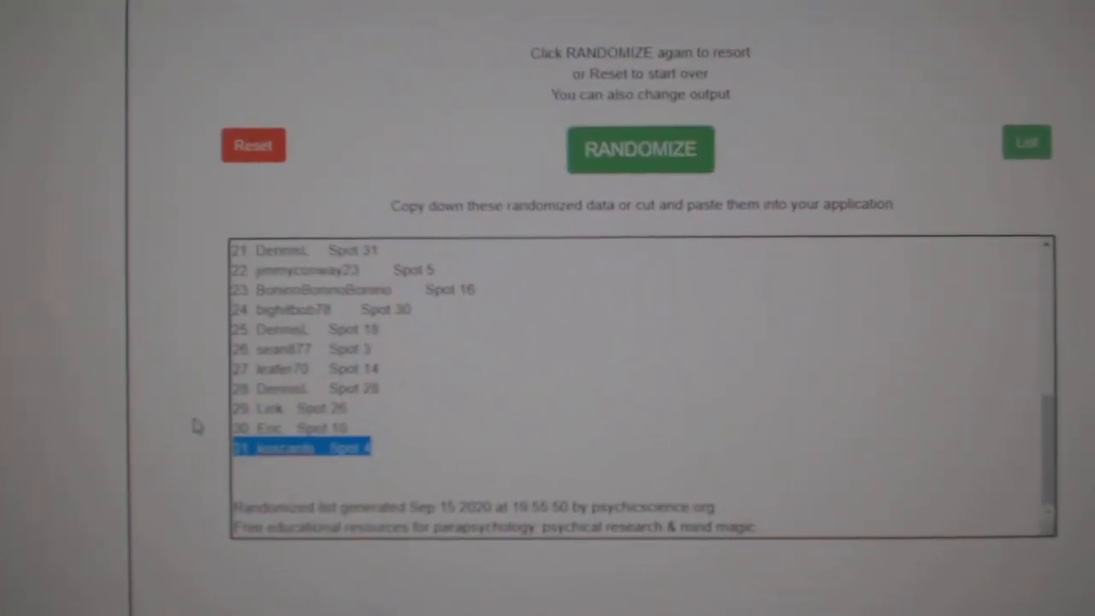
click(641, 149)
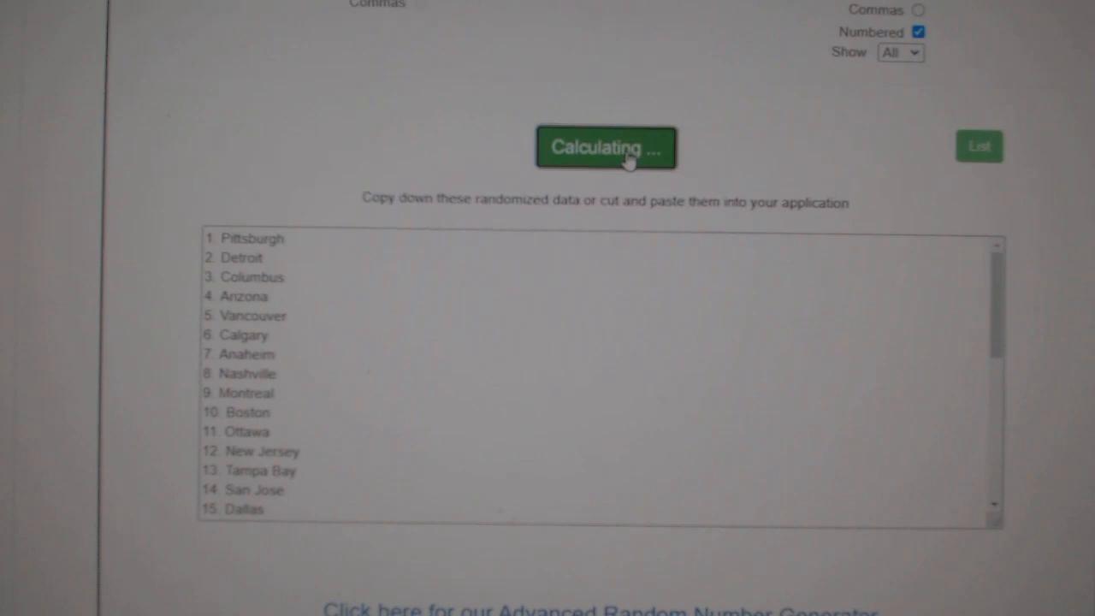
- Randomize the team names list into a new order
click(606, 146)
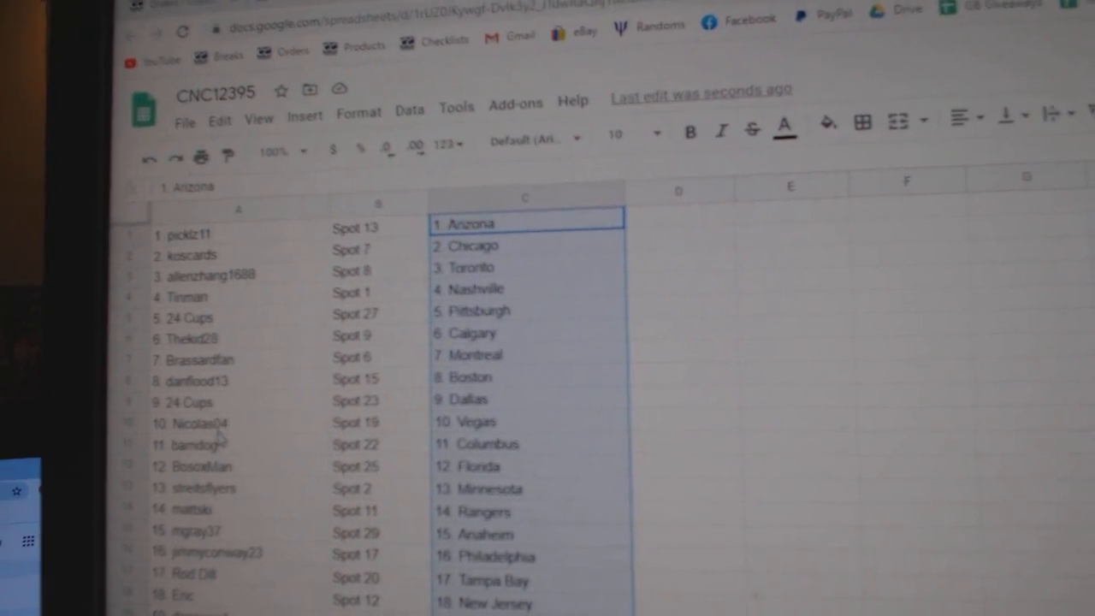
- Check participant 12's team in column C of CNC12395, then scroll down through the pairings
click(204, 468)
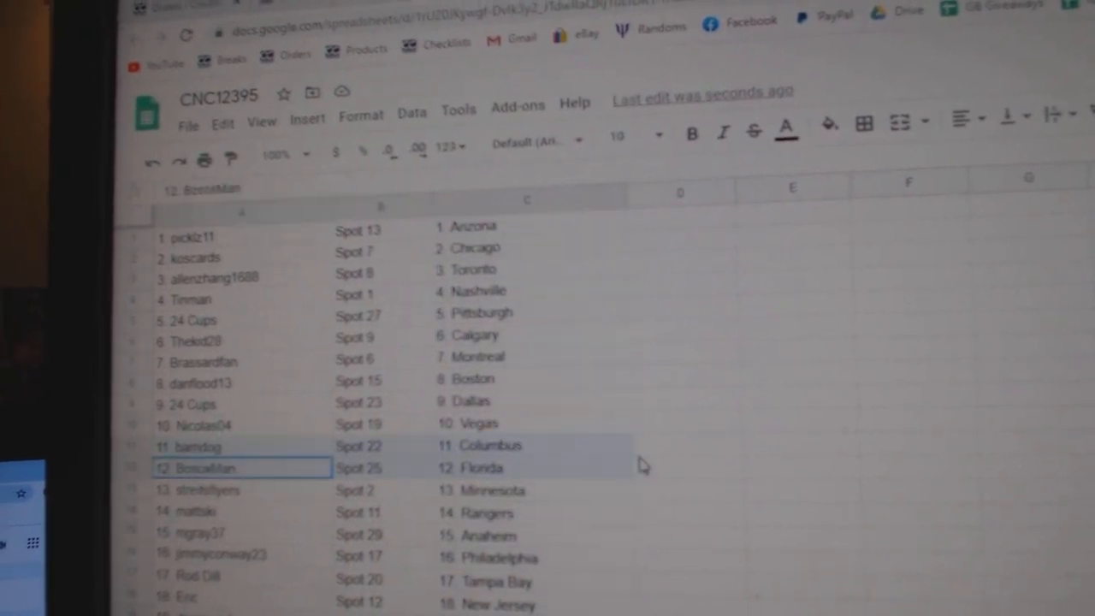
scroll(down, 3)
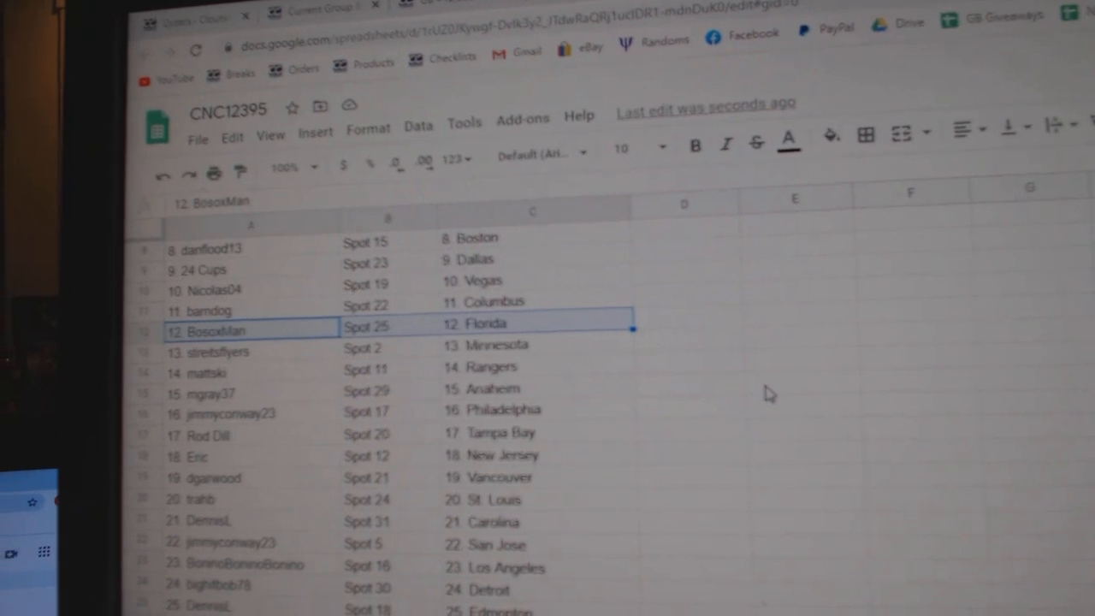